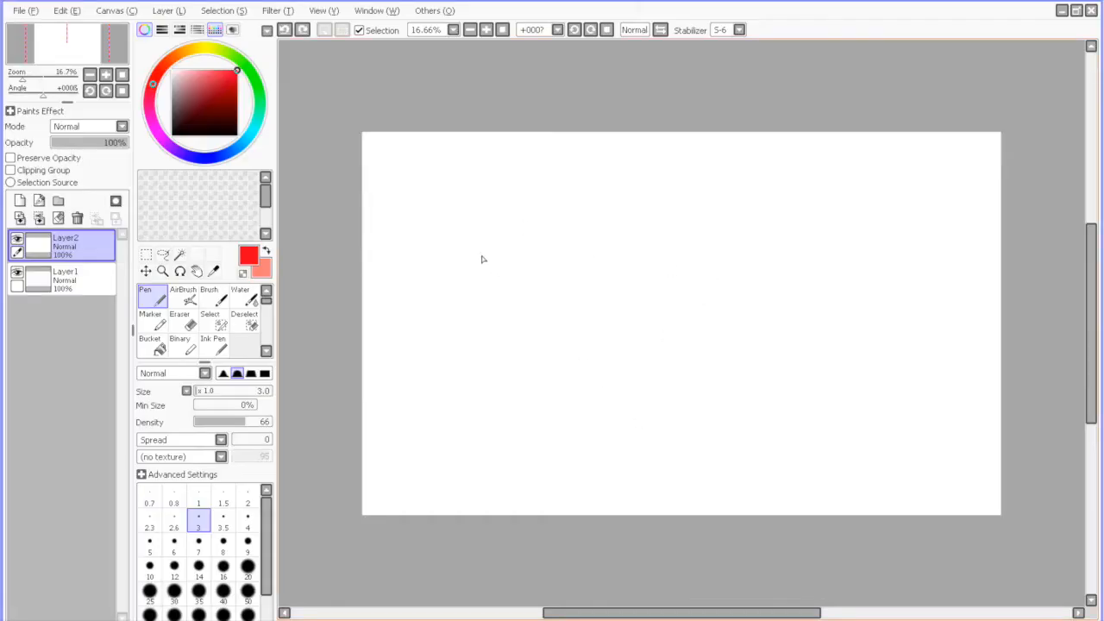
- On a new layer, rough out both hills with doorways, the winding path and the tree in red
left_click(20, 200)
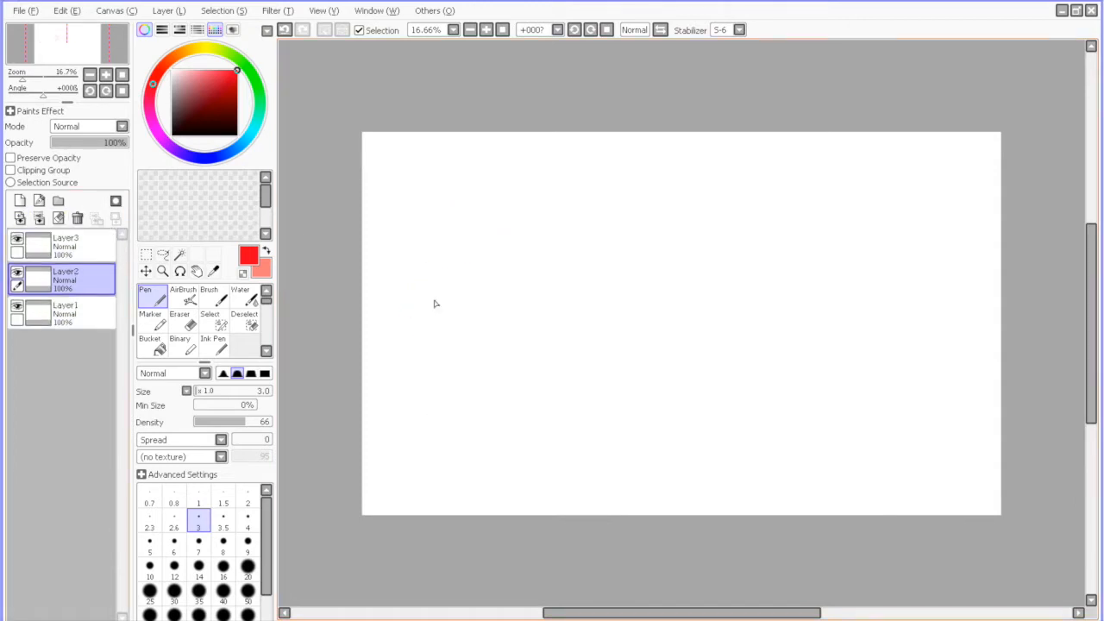
left_click_drag(435, 304, 817, 269)
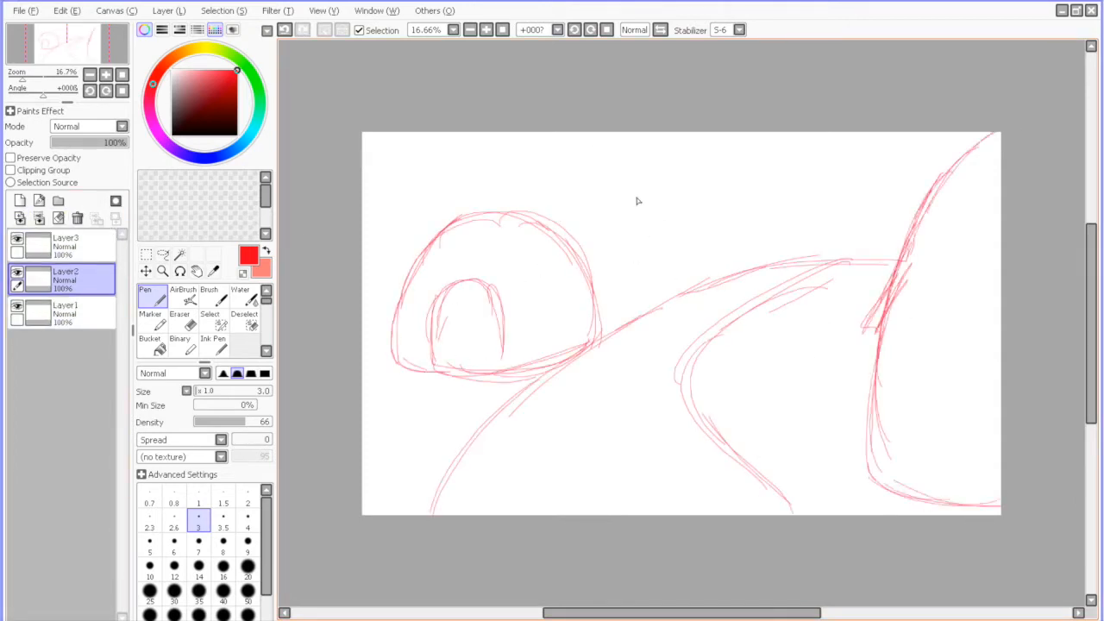
left_click_drag(517, 181, 751, 285)
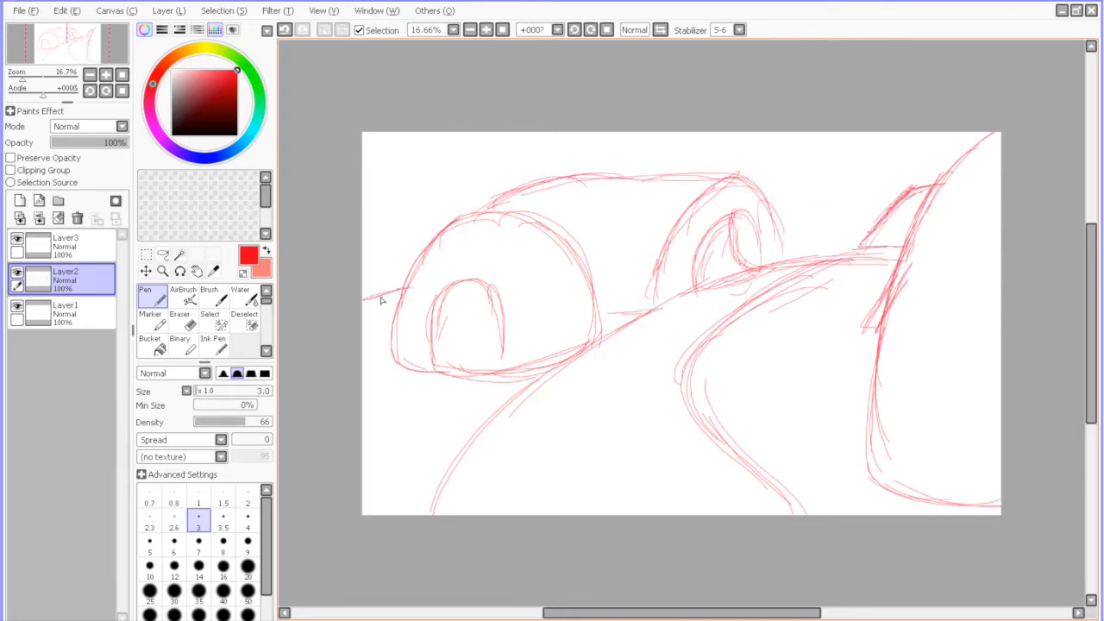
left_click_drag(379, 311, 915, 258)
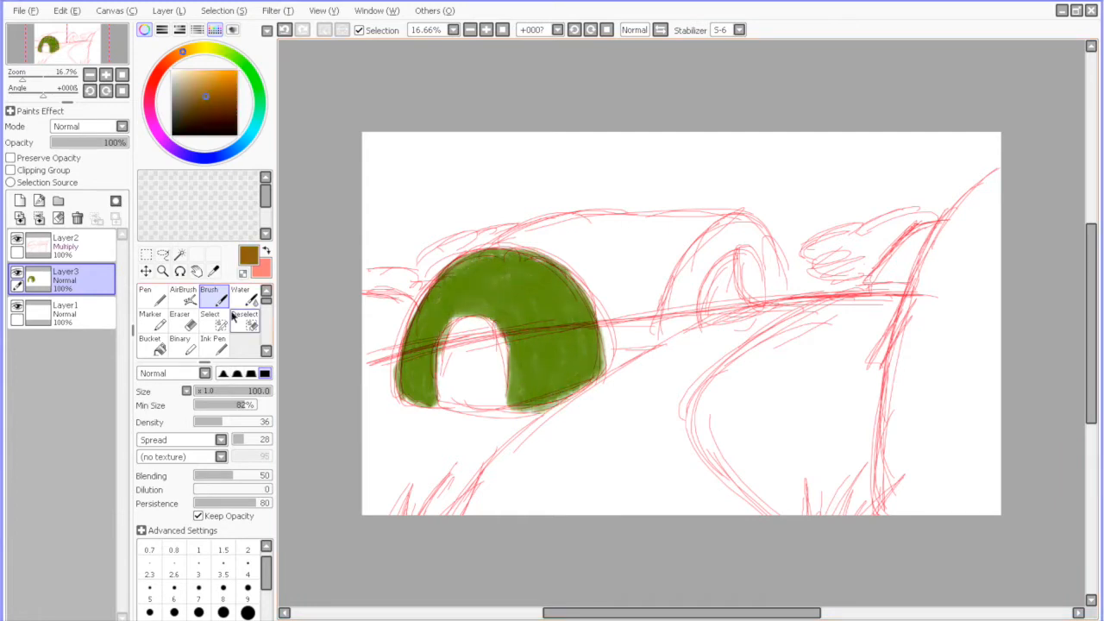
- Block in base colours beneath the sketch, including the tan winding dirt path
left_click(214, 61)
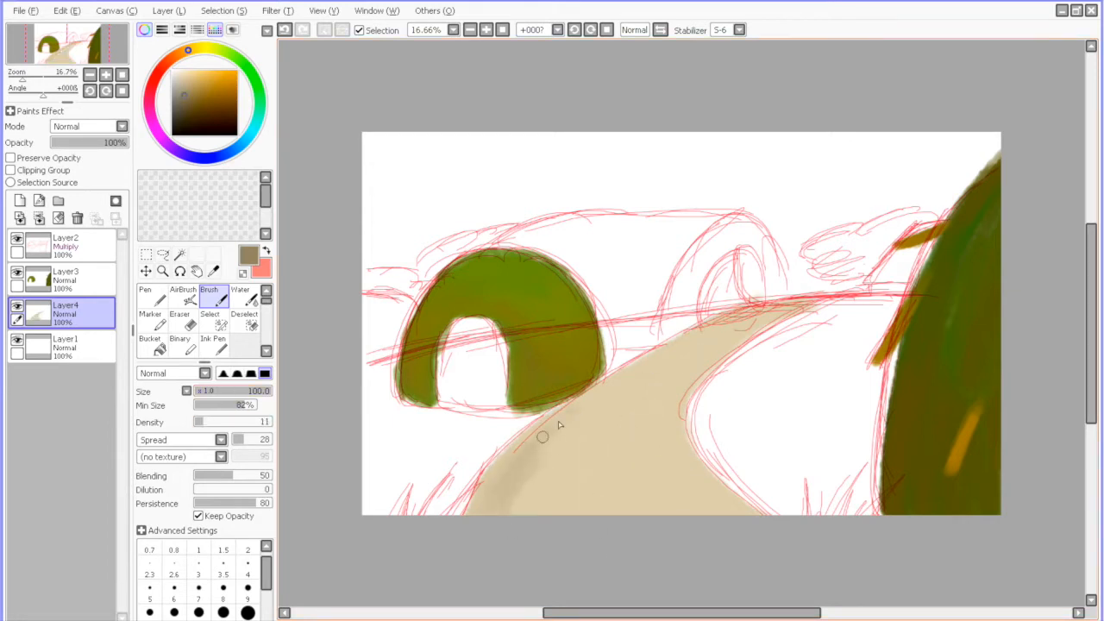
left_click_drag(542, 438, 707, 486)
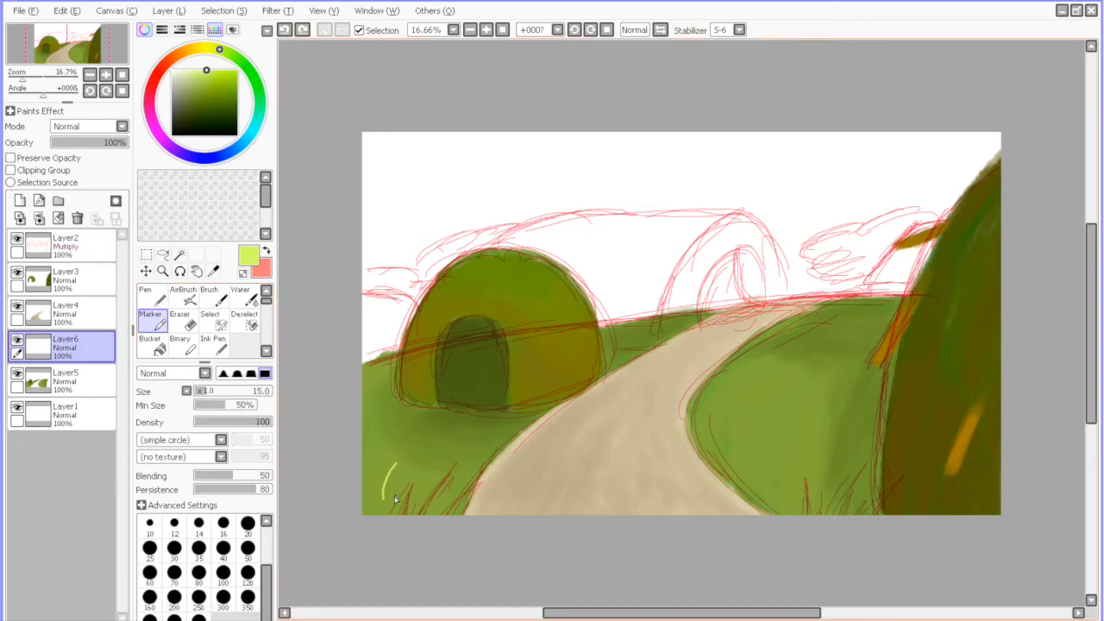
- Paint grass tufts along the foreground and hide the red sketch layer
left_click(148, 293)
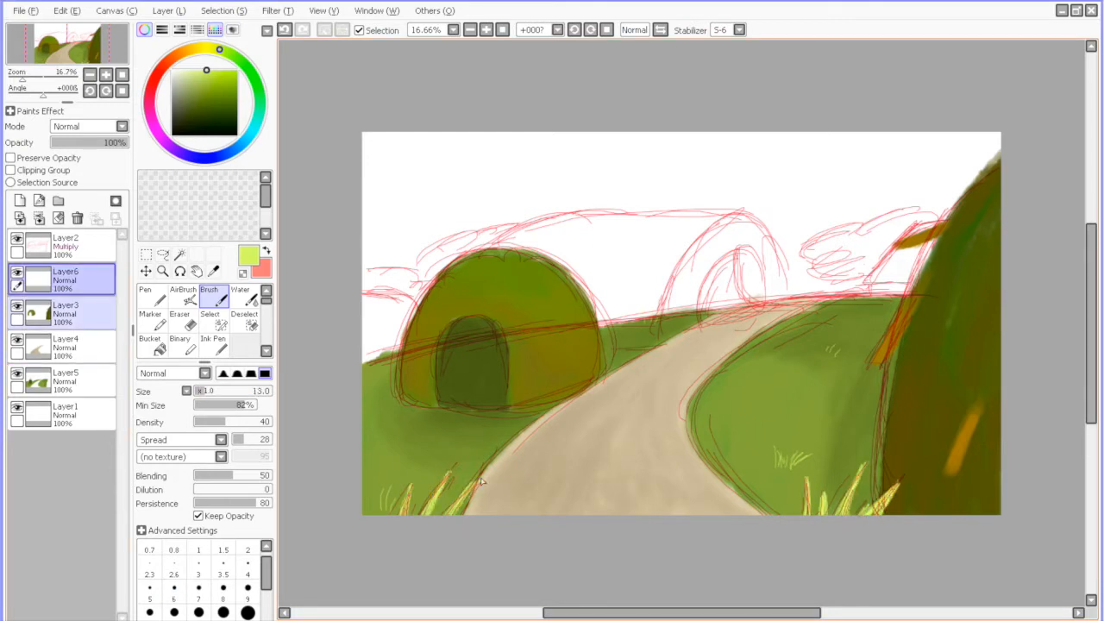
left_click(89, 126)
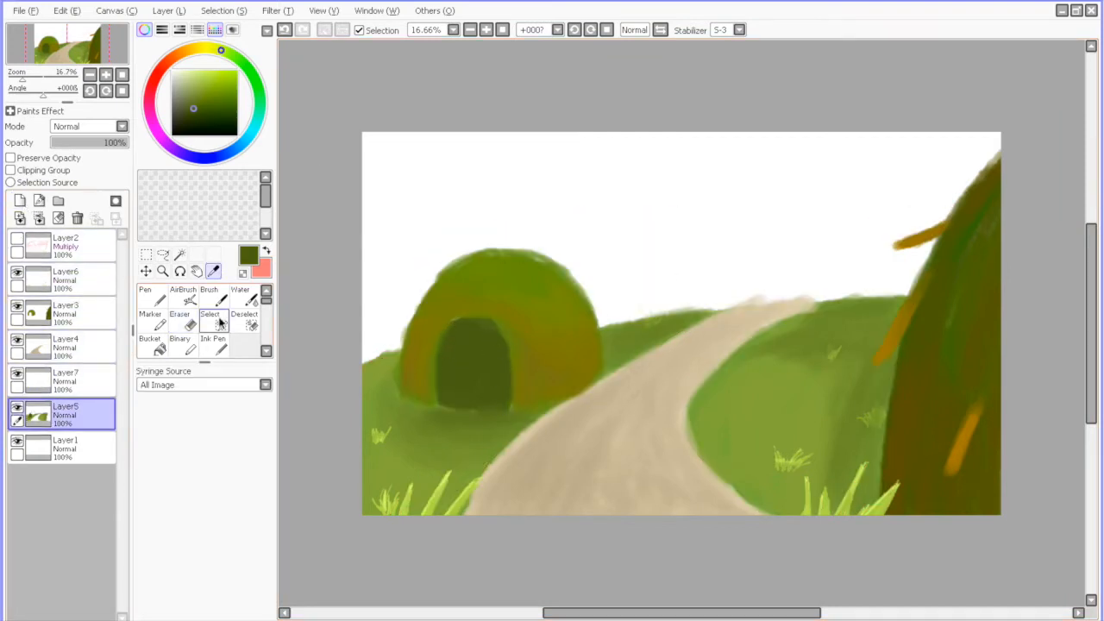
- Soften the hill's edges and blend its shading with the Blur tool and Brush
left_click(210, 297)
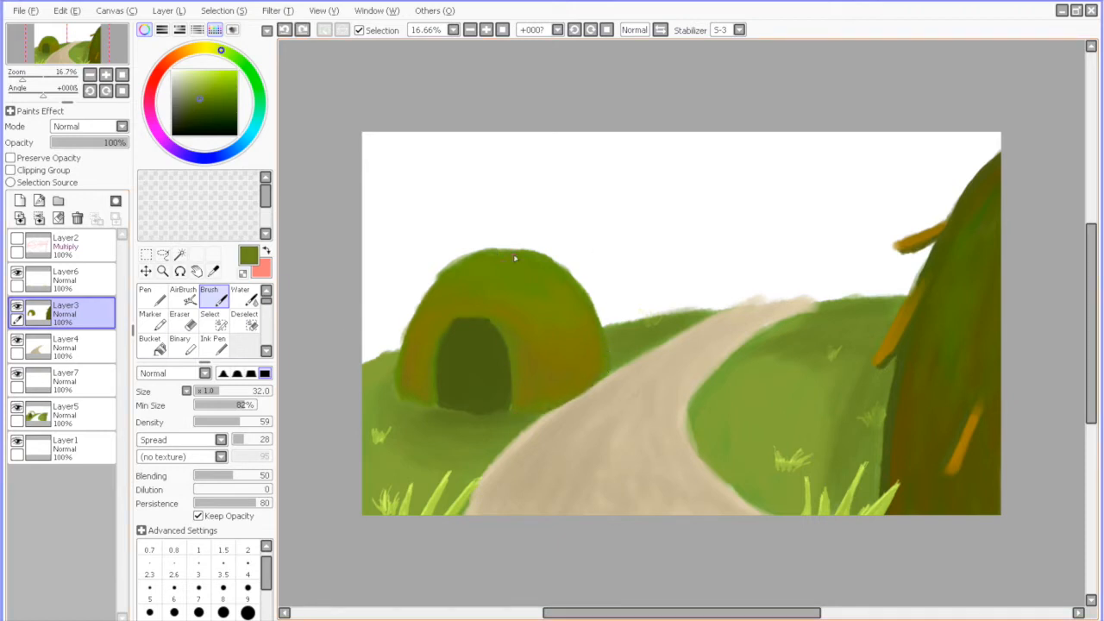
left_click(66, 278)
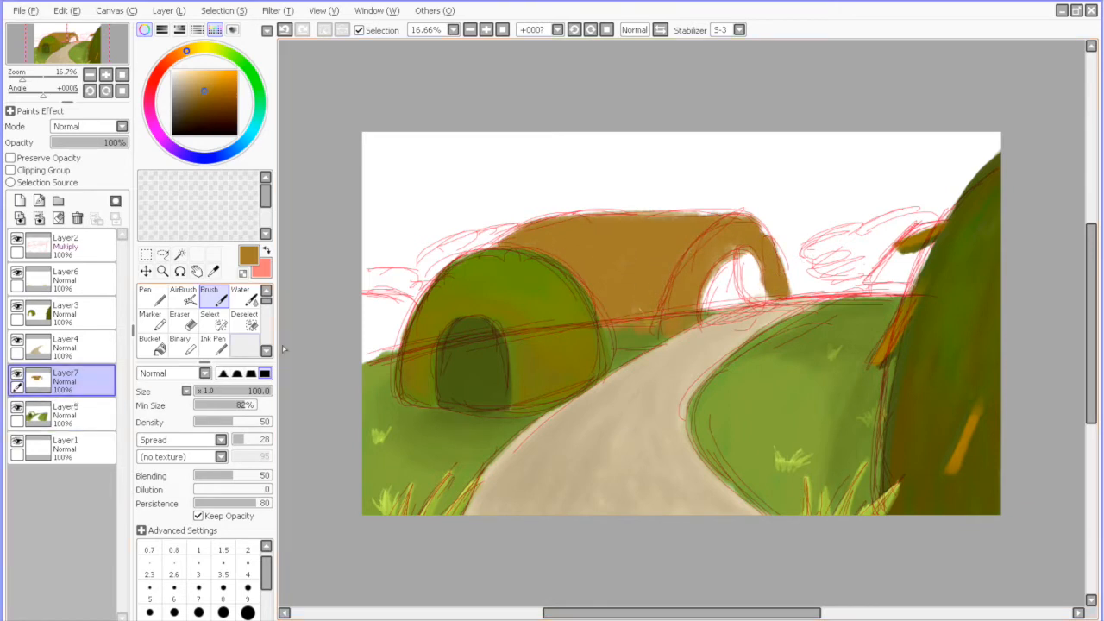
- Paint the rear arched tunnel hill with green-and-brown shading on Layer7
left_click(180, 297)
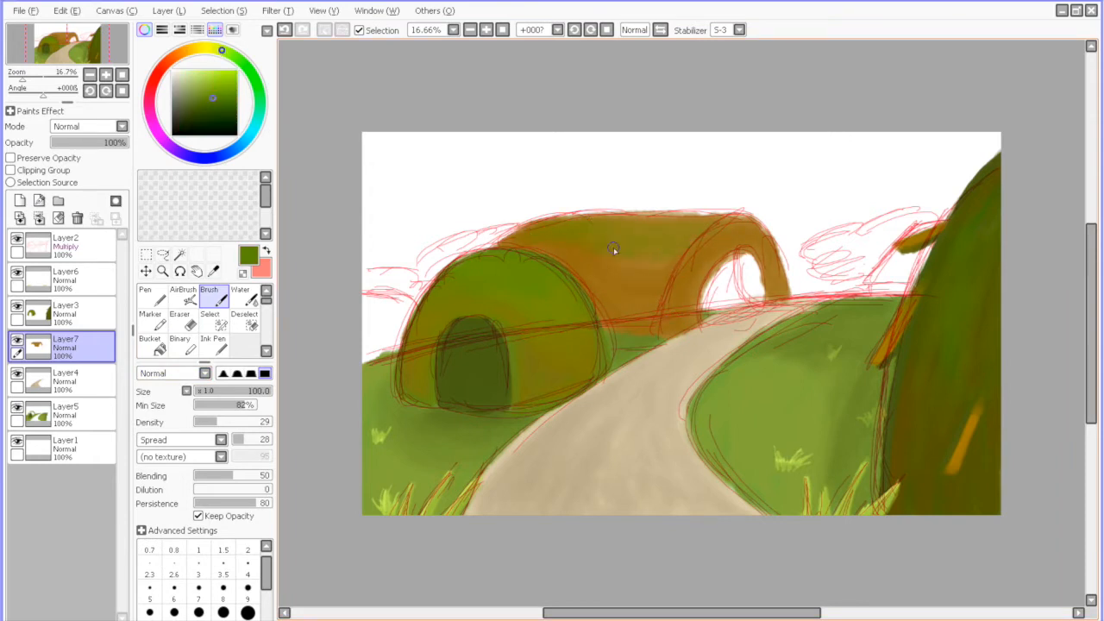
left_click(65, 245)
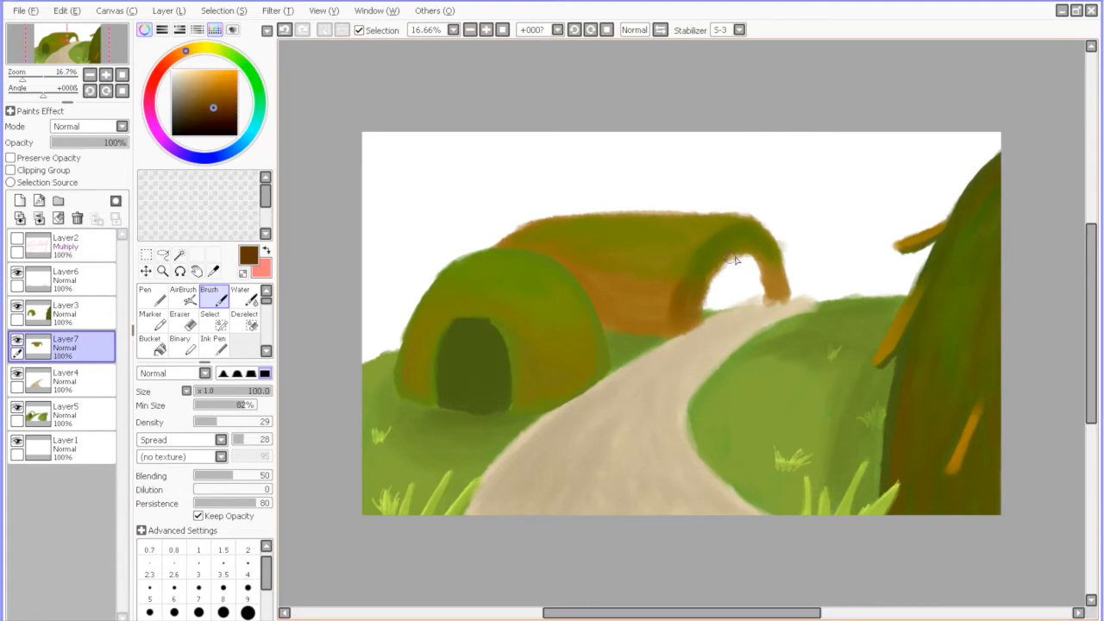
left_click(180, 300)
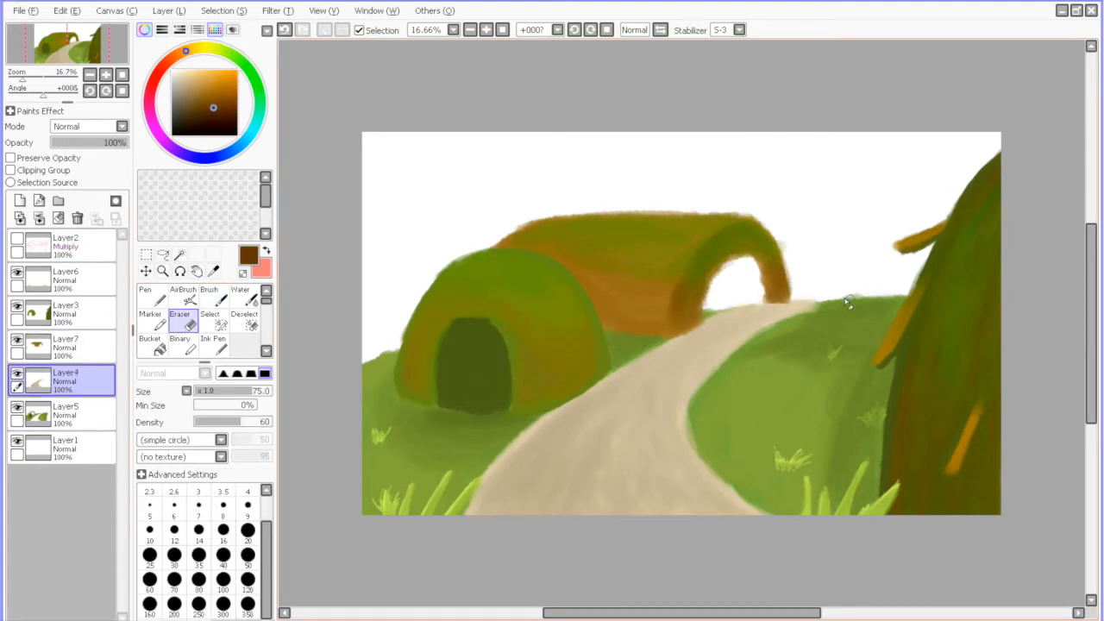
- Clean the rear hill's edges with the Eraser and blend it with the Watercolor tool
left_click(210, 297)
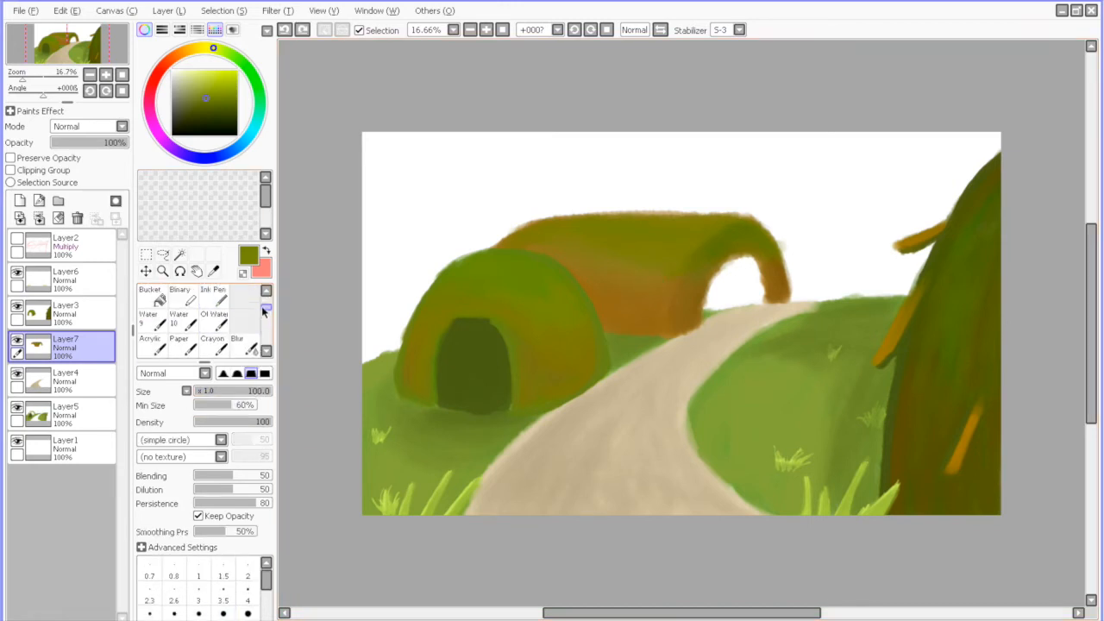
left_click(244, 338)
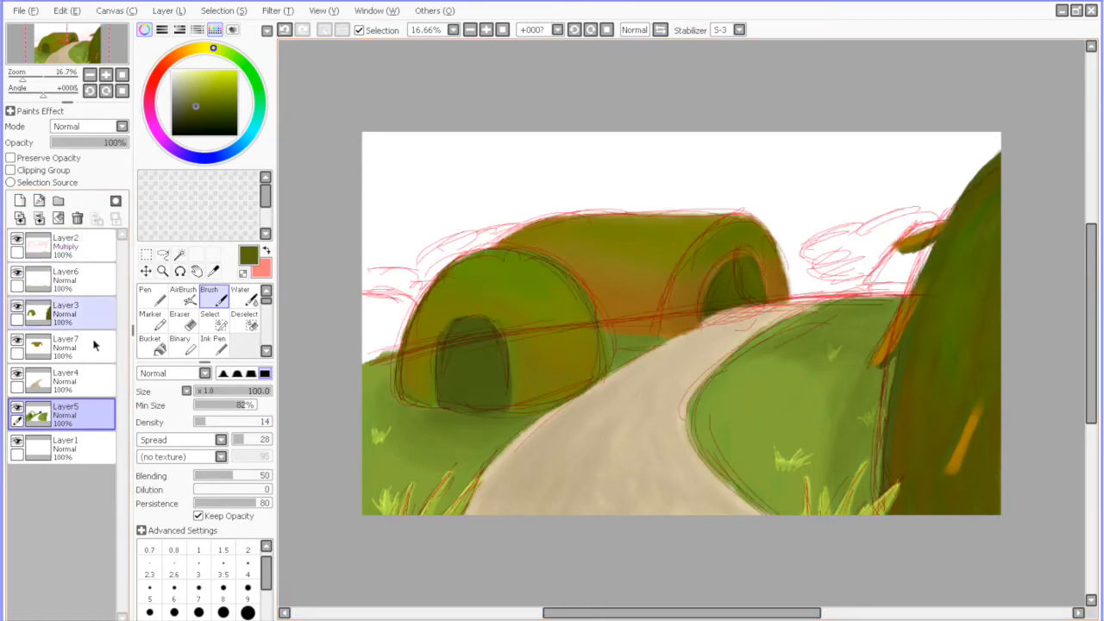
left_click(38, 200)
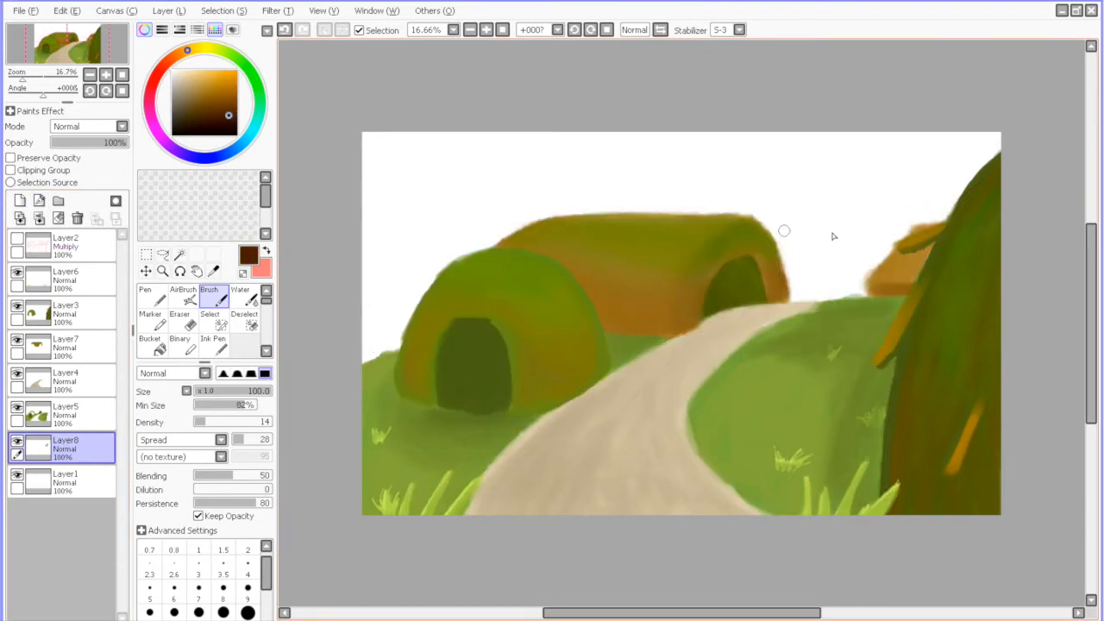
- Apply Brightness and Contrast: brightness +31, contrast −15, color deepen +6
left_click(121, 126)
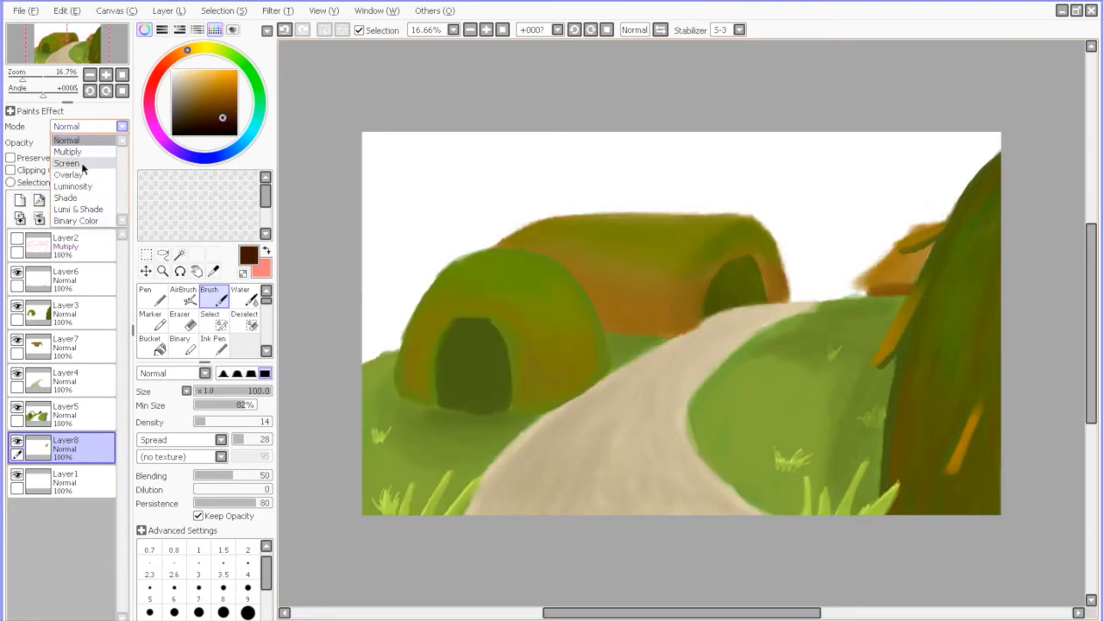
left_click(169, 11)
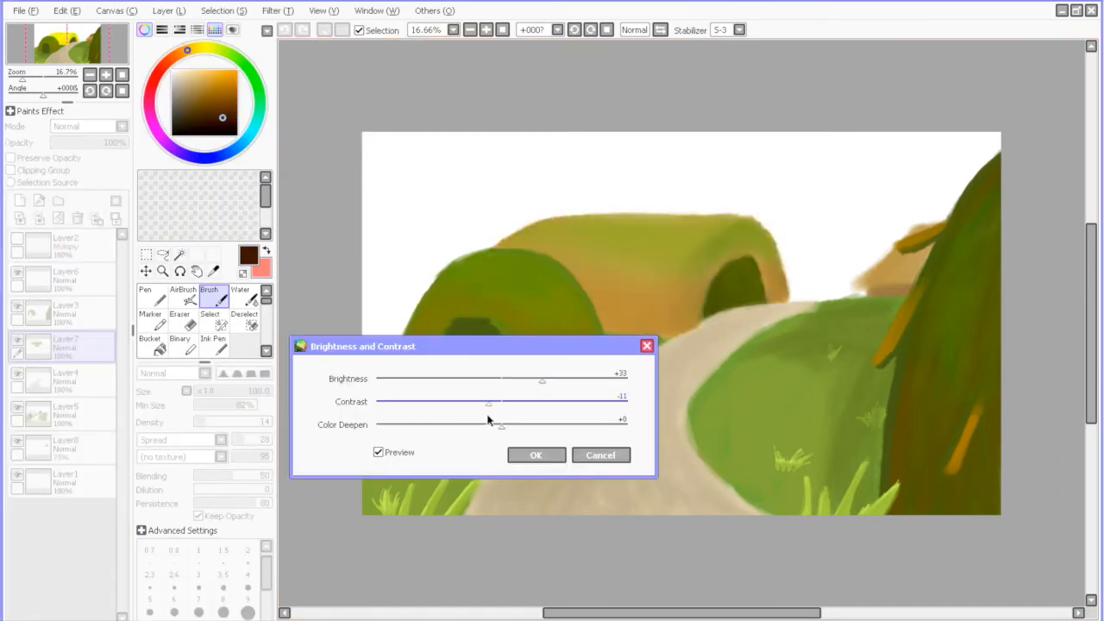
left_click_drag(490, 403, 483, 403)
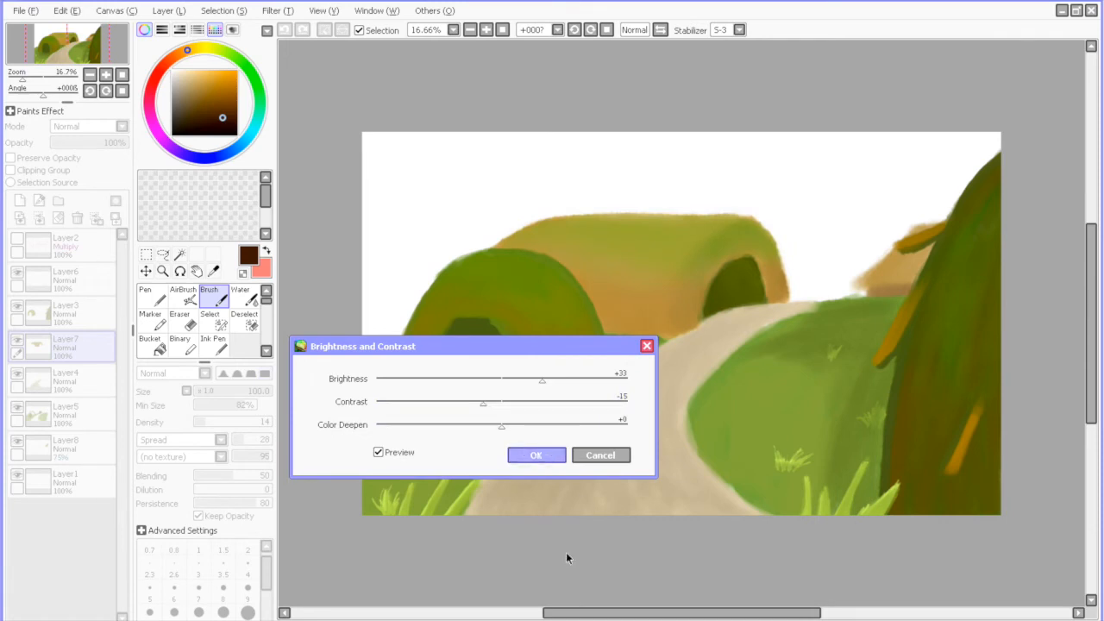
left_click(535, 456)
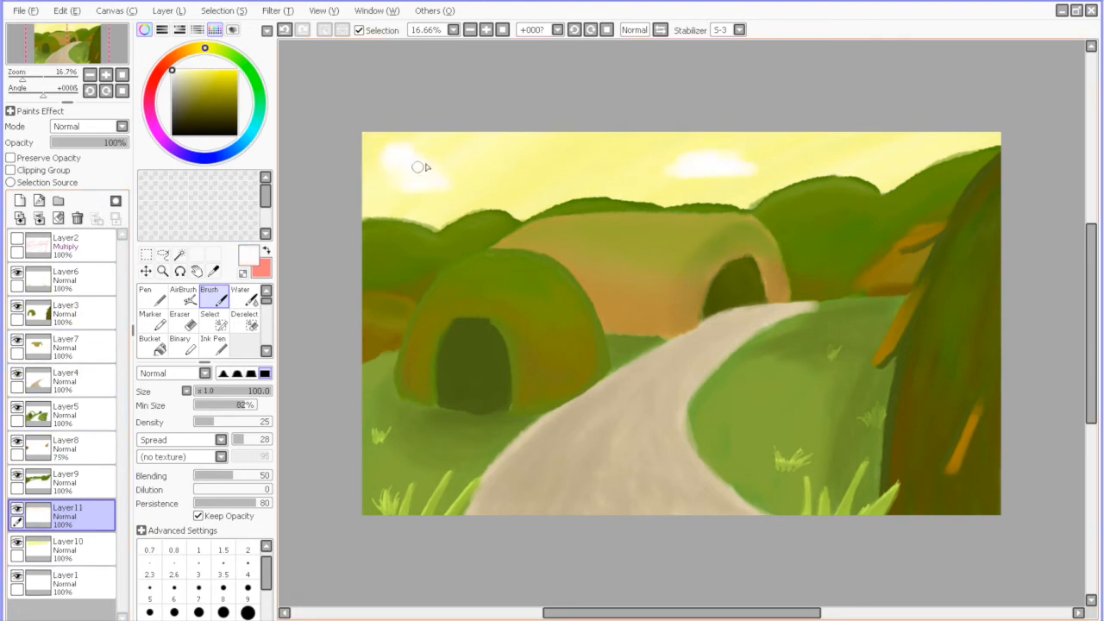
- Paint soft white clouds in the sky and tidy the grass along the path's left edge
left_click_drag(418, 165, 693, 159)
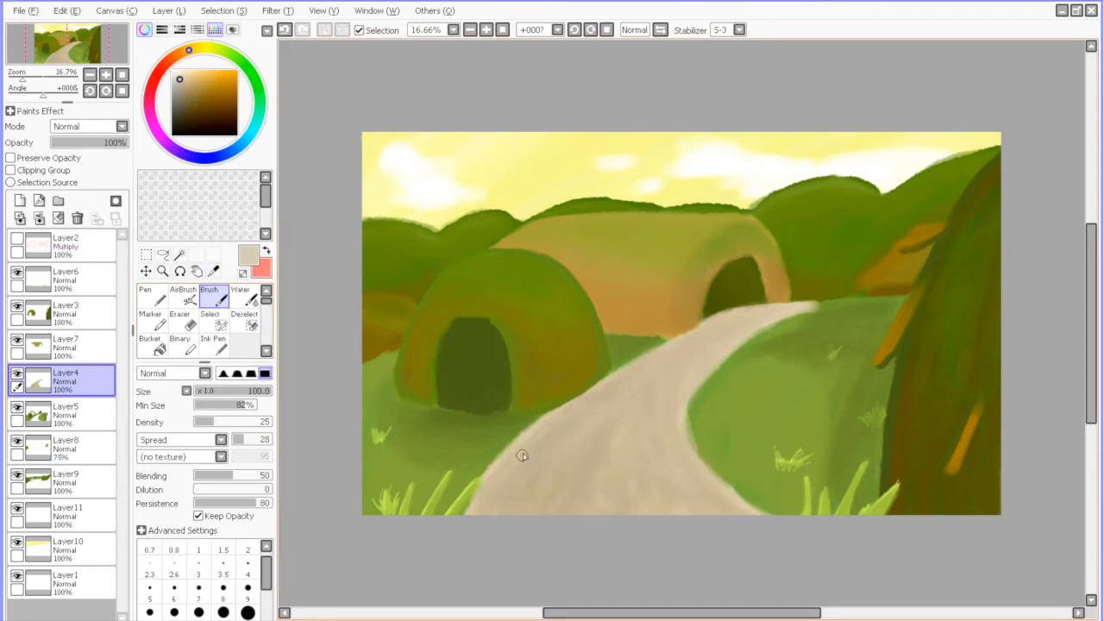
left_click_drag(521, 455, 621, 510)
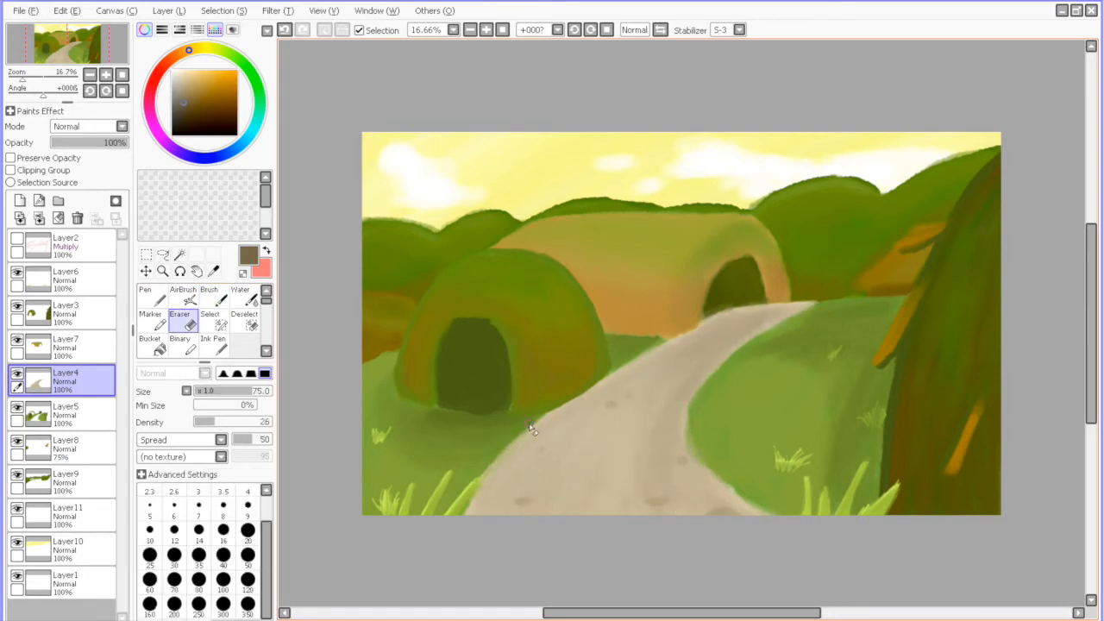
left_click_drag(532, 431, 724, 486)
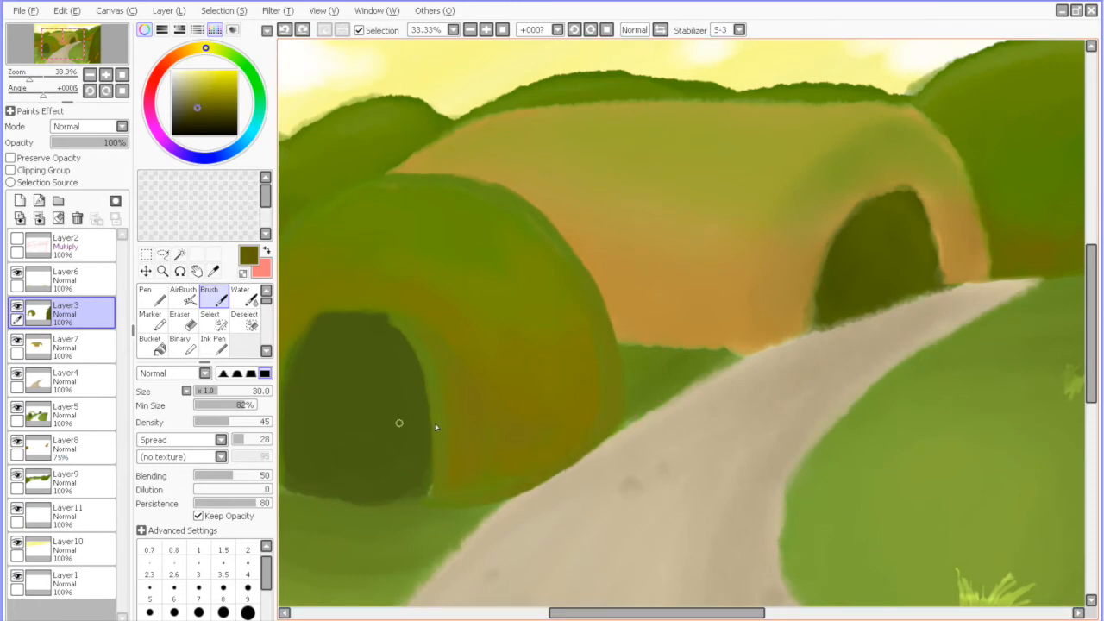
- Reshape the left tunnel doorway with a warm rim and add an orange branch to the tree
left_click_drag(400, 423, 613, 421)
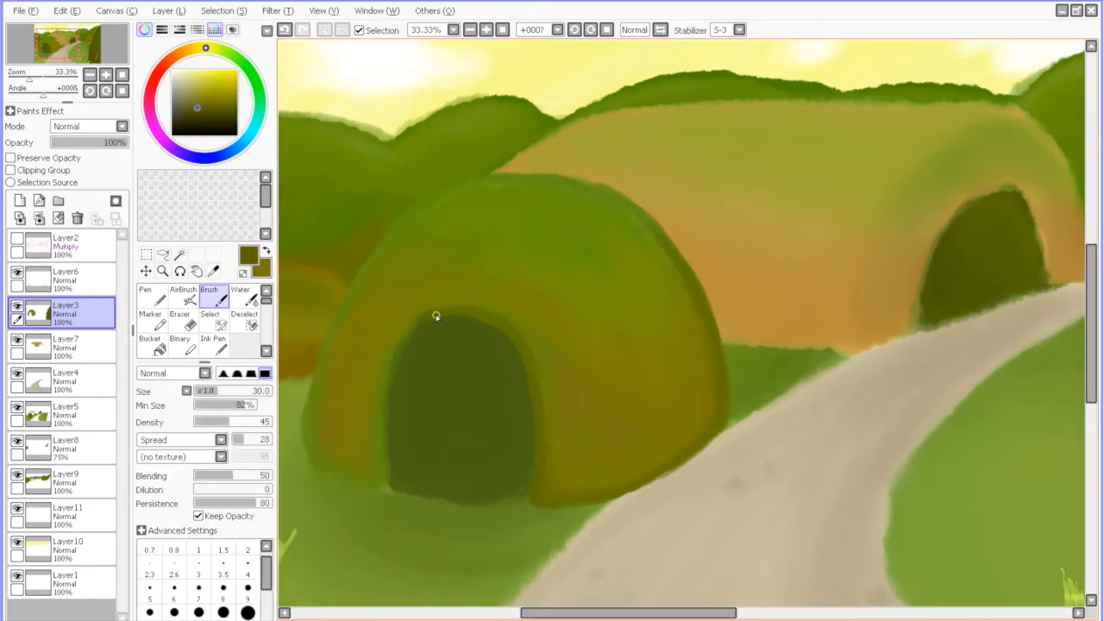
left_click_drag(434, 316, 383, 480)
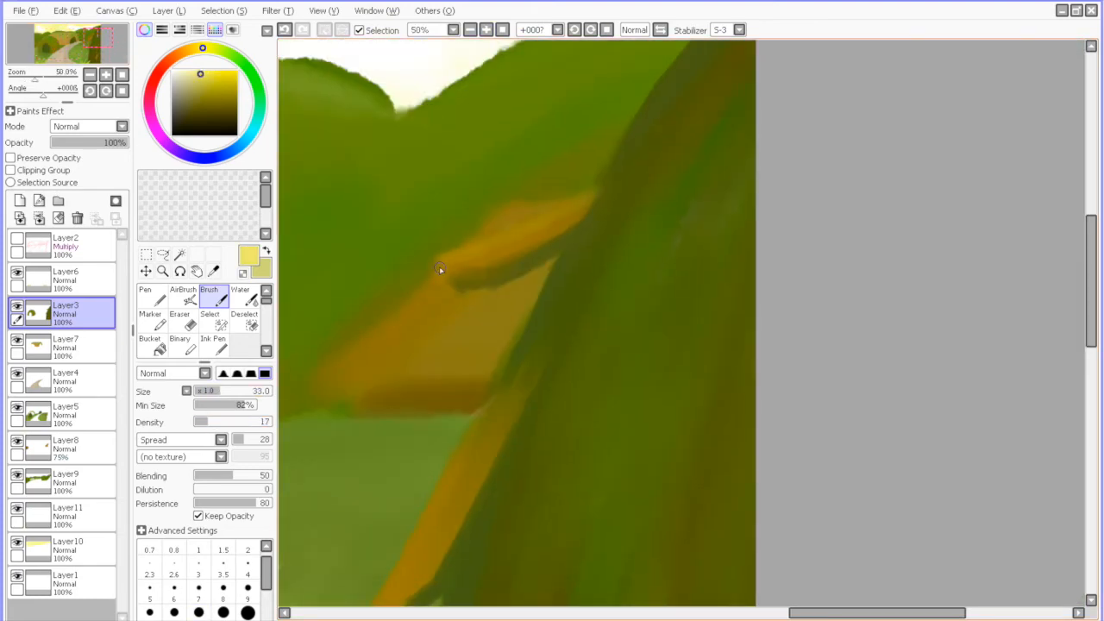
left_click_drag(440, 269, 503, 382)
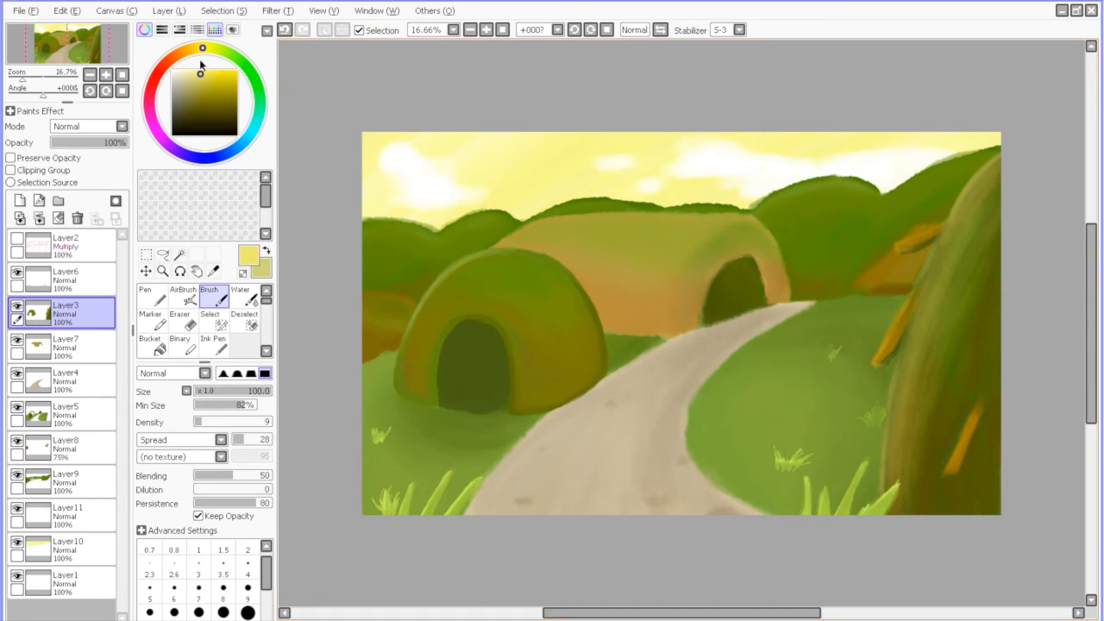
- Eyedrop darker greens and shade the tree base and left tunnel hill
left_click(193, 107)
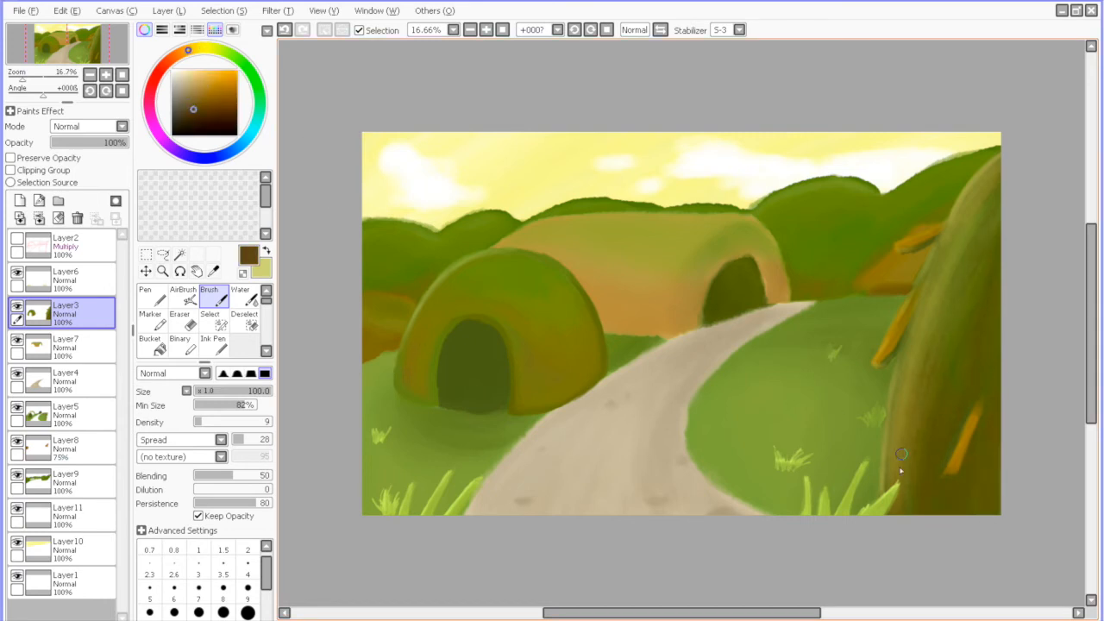
left_click_drag(901, 452, 686, 311)
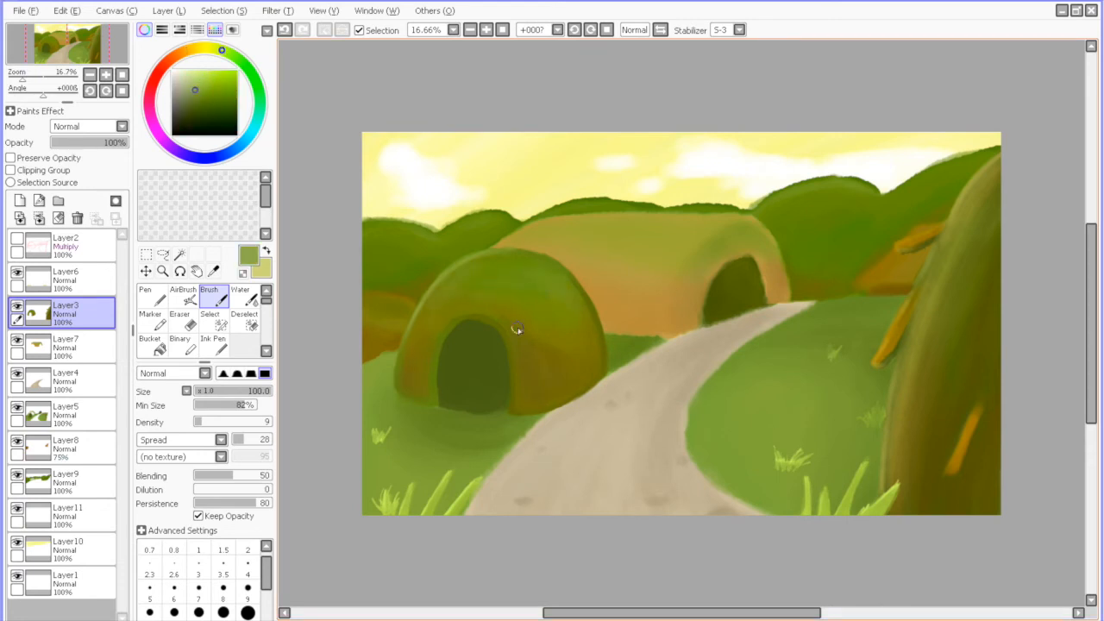
left_click(65, 346)
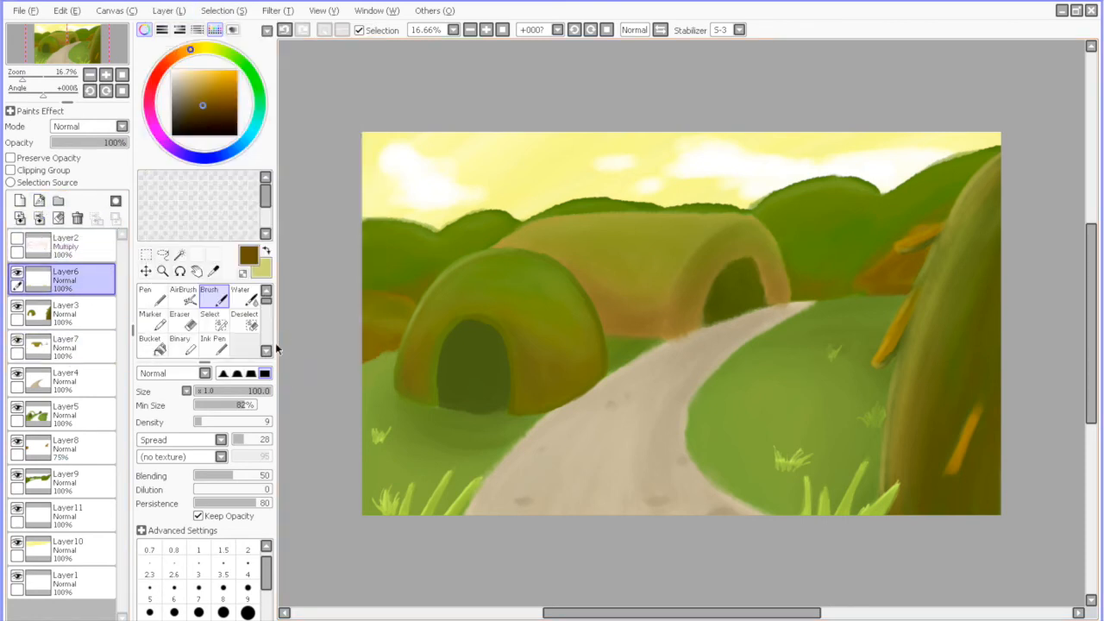
left_click(61, 549)
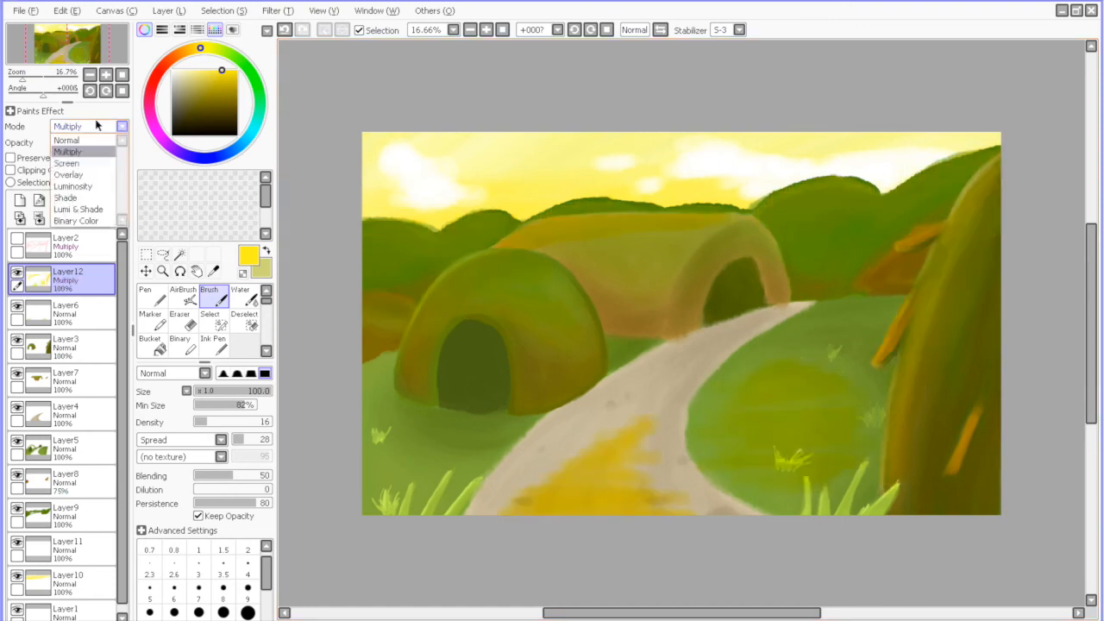
- Set the light layer to Luminosity & Shade and paint Multiply shadows around both tunnel hills
left_click(76, 209)
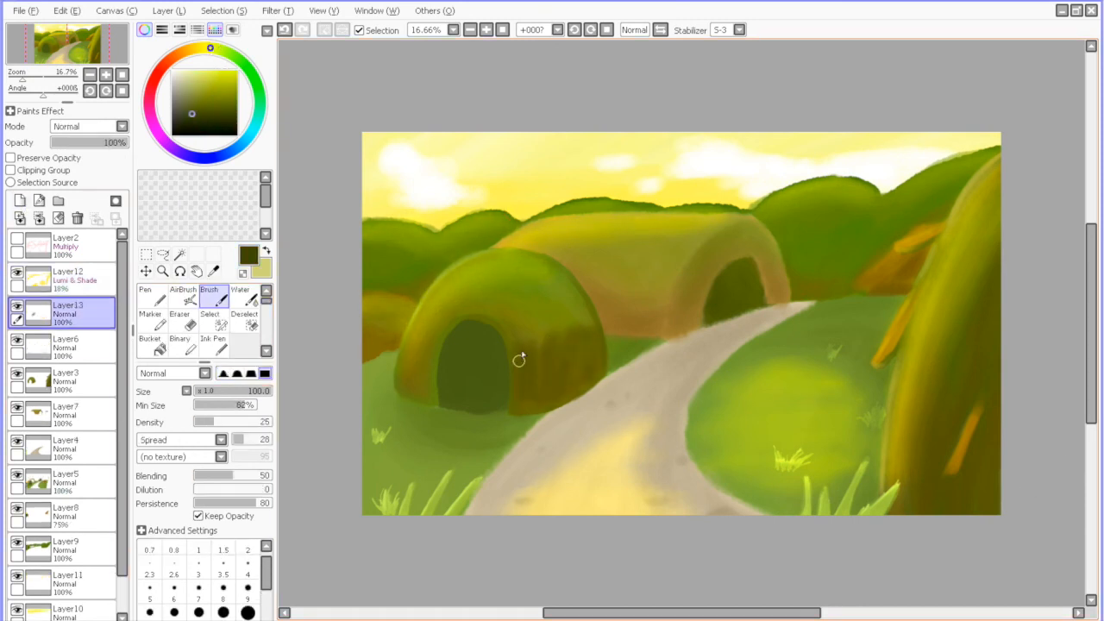
left_click_drag(519, 360, 762, 300)
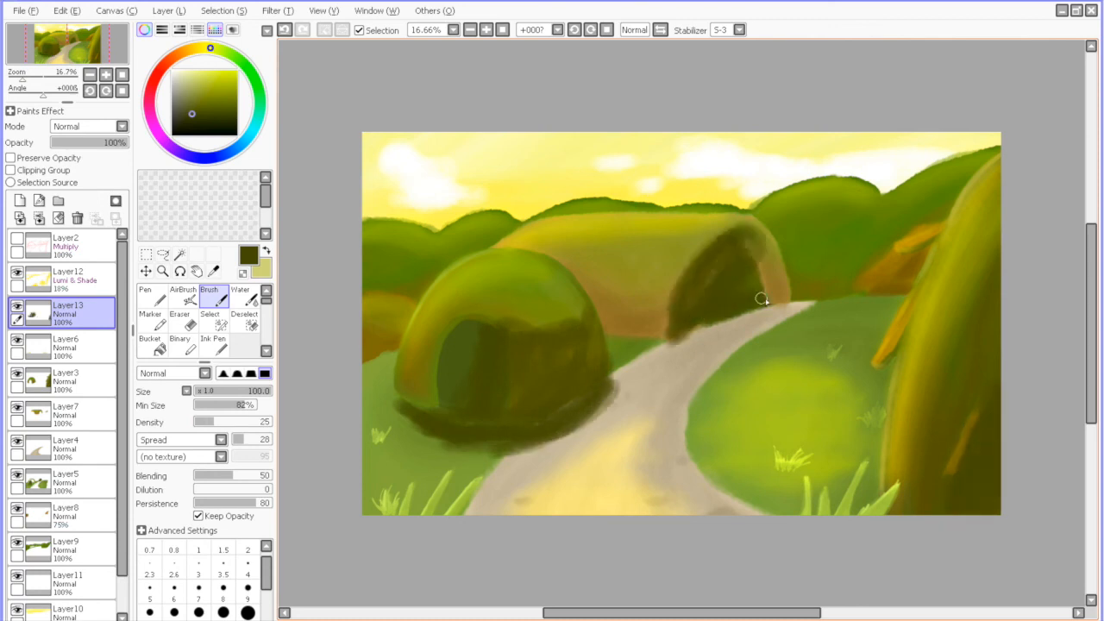
left_click_drag(762, 300, 397, 395)
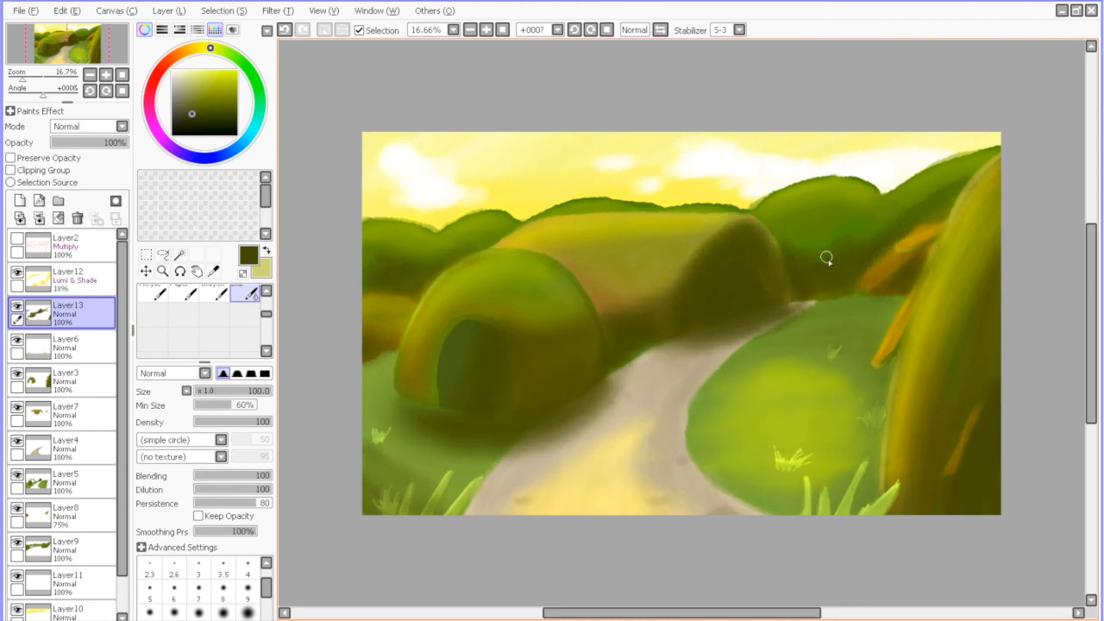
left_click(87, 126)
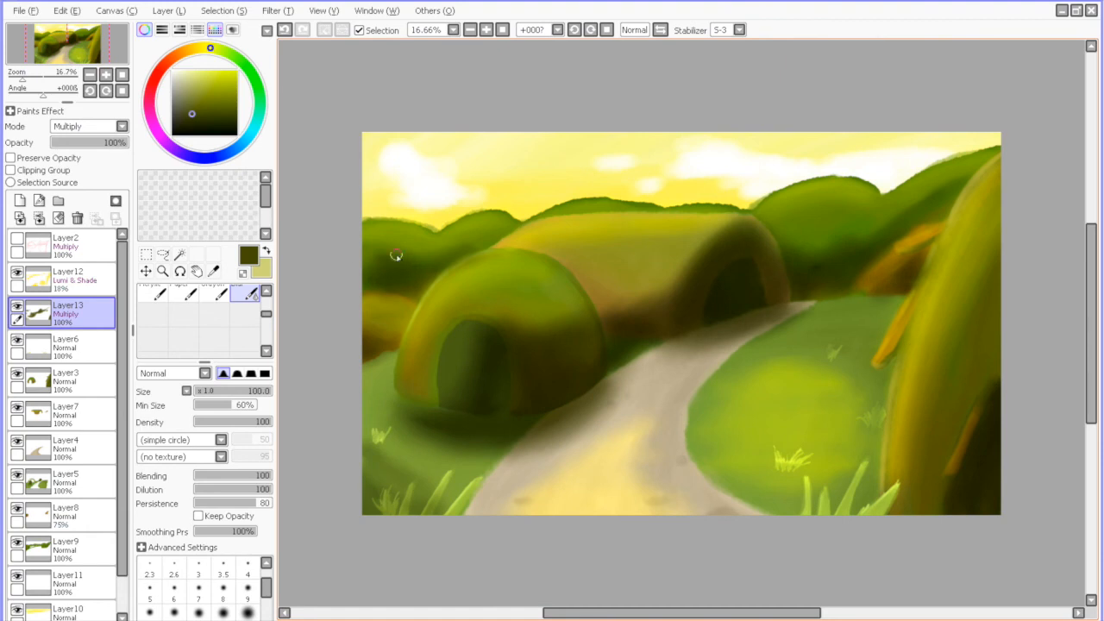
mouse_move(733, 348)
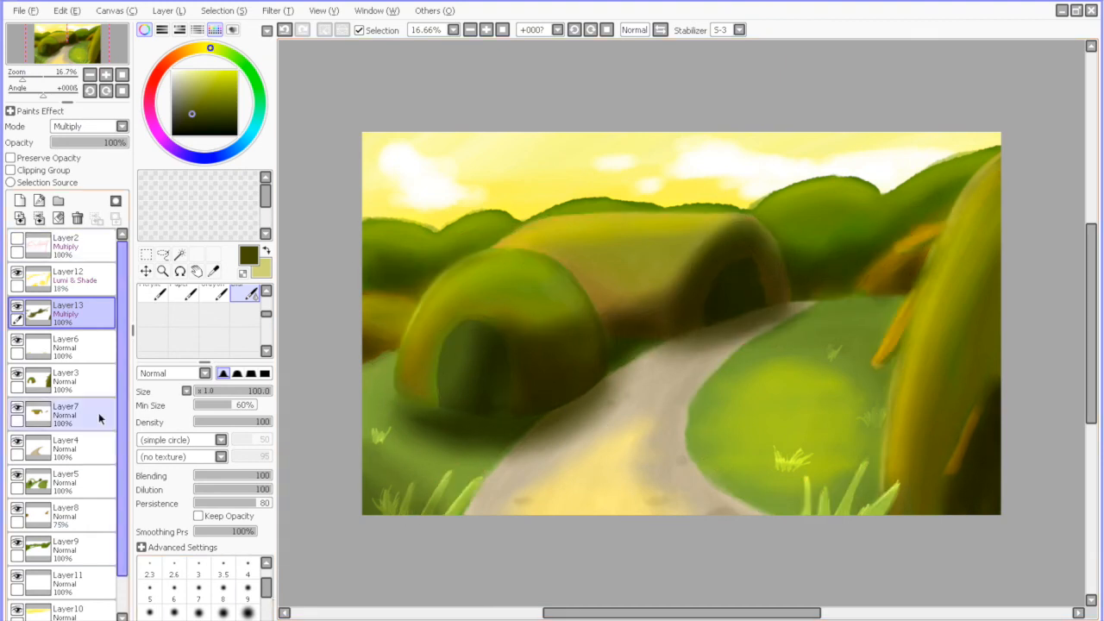
- Create Layer14 and pick a dark purple paint colour
left_click(19, 200)
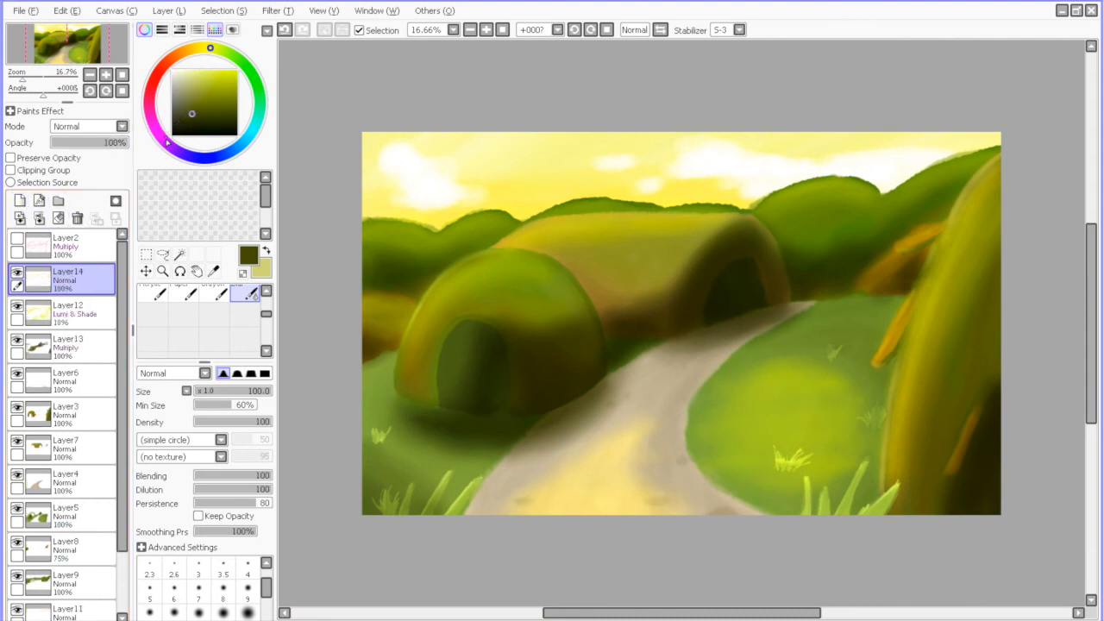
left_click(193, 104)
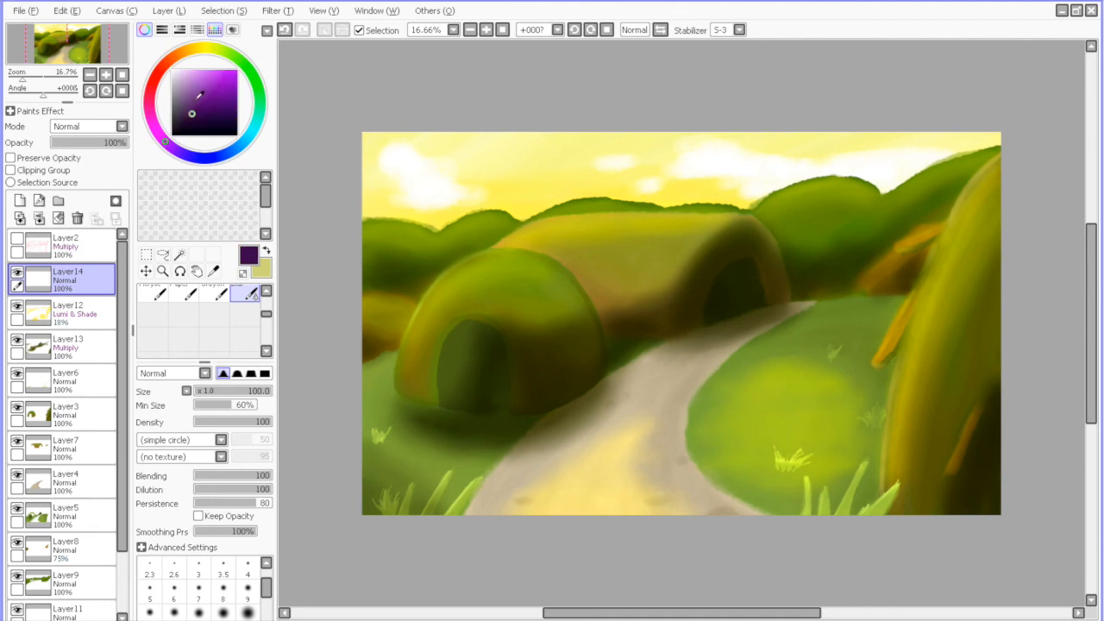